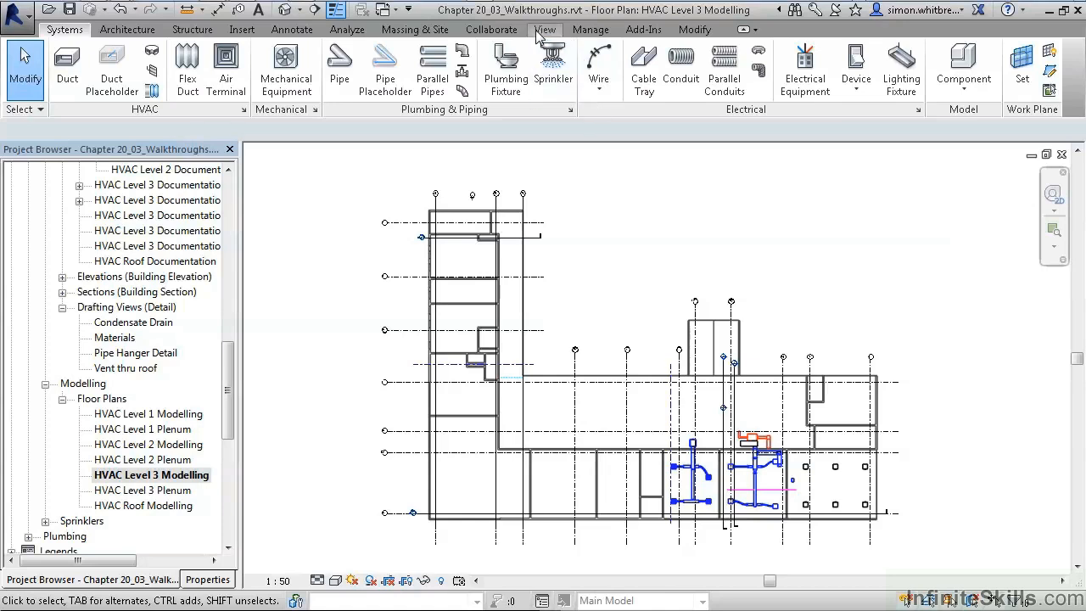
Start the Walkthrough tool on the HVAC Level 3 Modelling plan
left_click(545, 29)
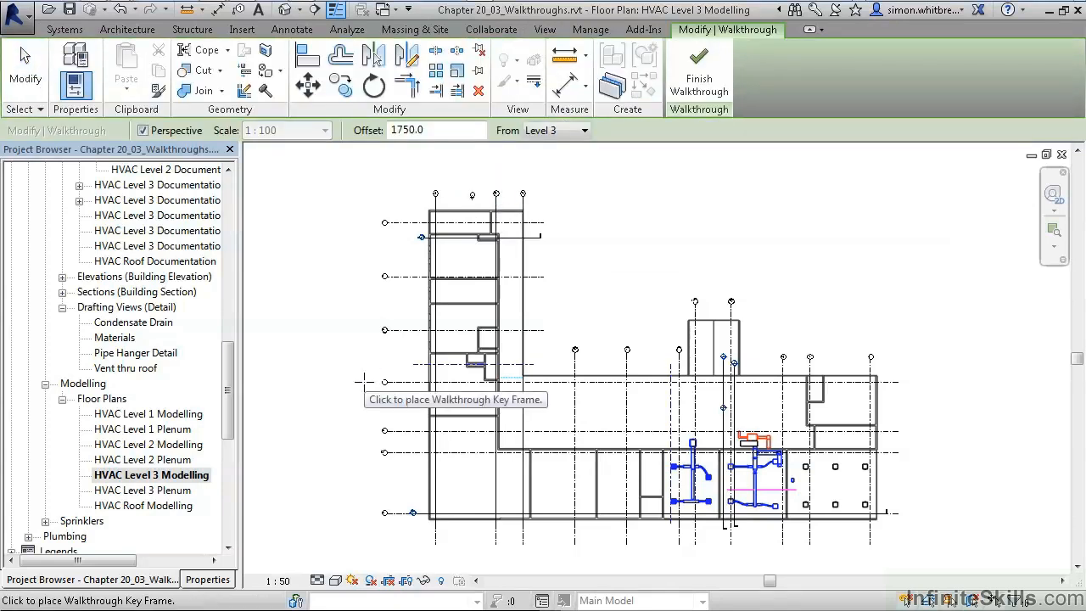
Place the first walkthrough key frame in the upper-left wing
left_click(142, 130)
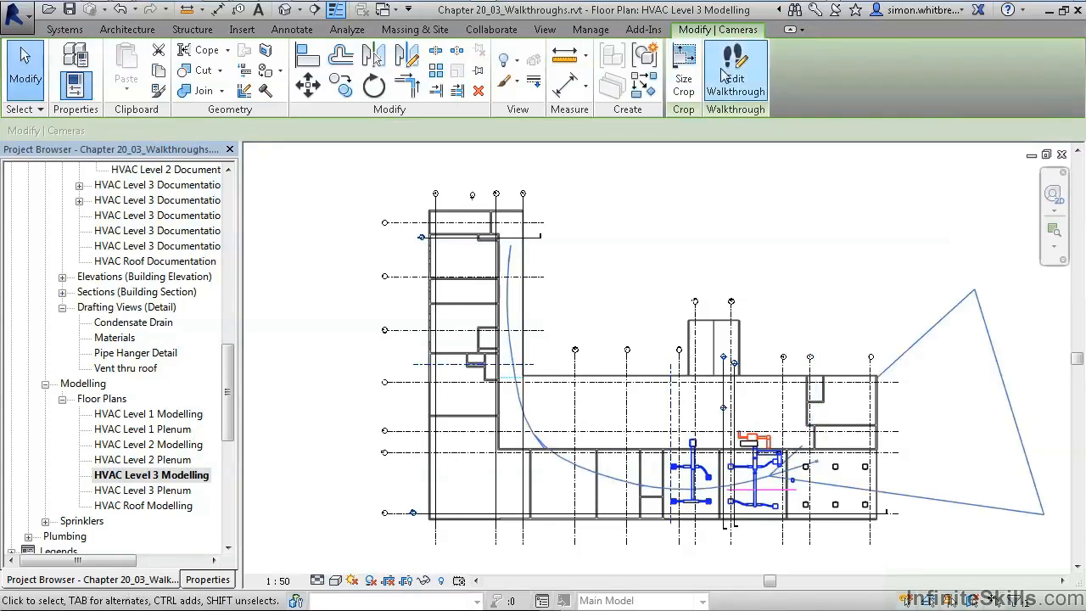
Enter Edit Walkthrough mode for the new walkthrough camera
left_click(735, 72)
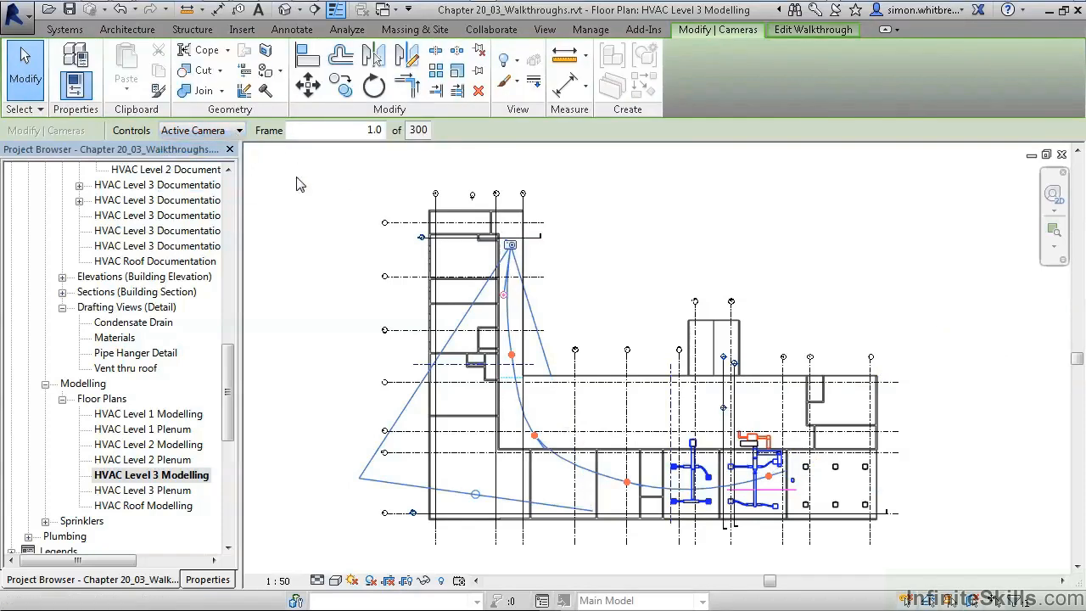
mouse_move(523, 363)
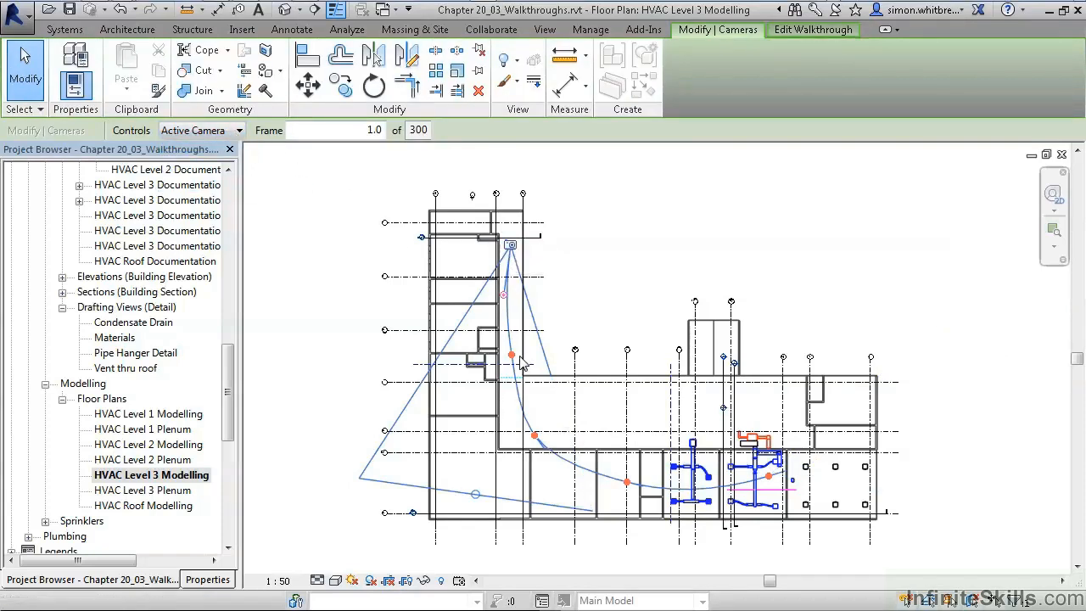
mouse_move(568, 466)
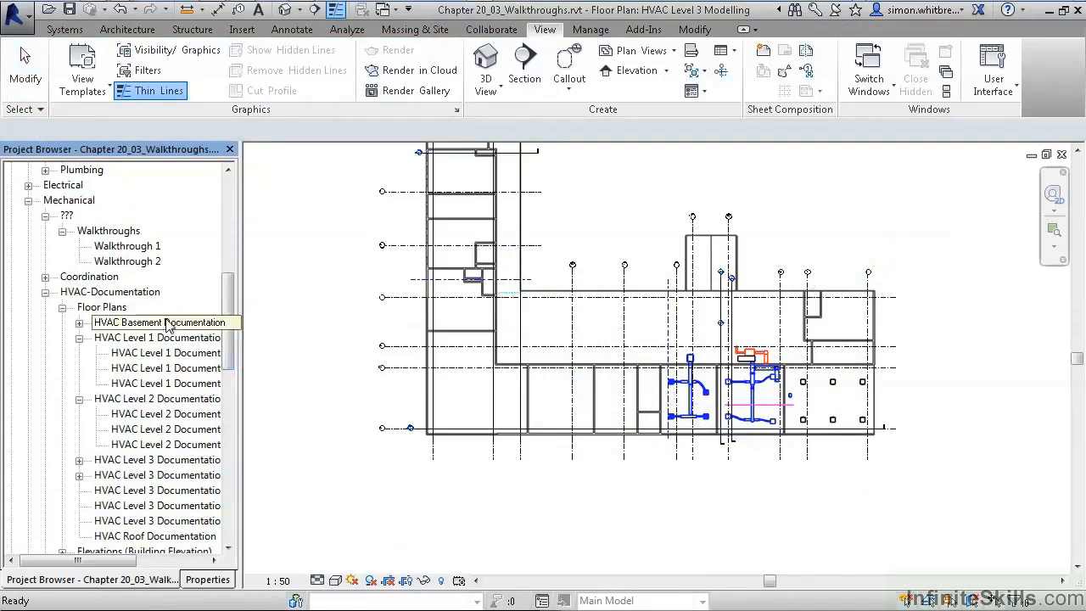
Open the Walkthrough 2 view and set the frame number to 1
double_click(129, 260)
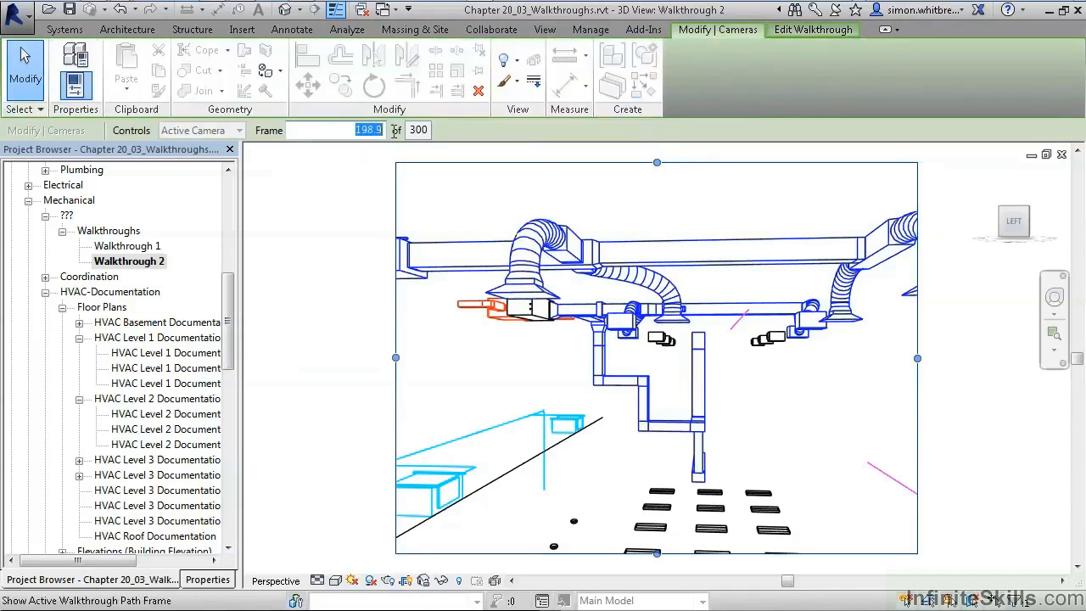
type("1.0")
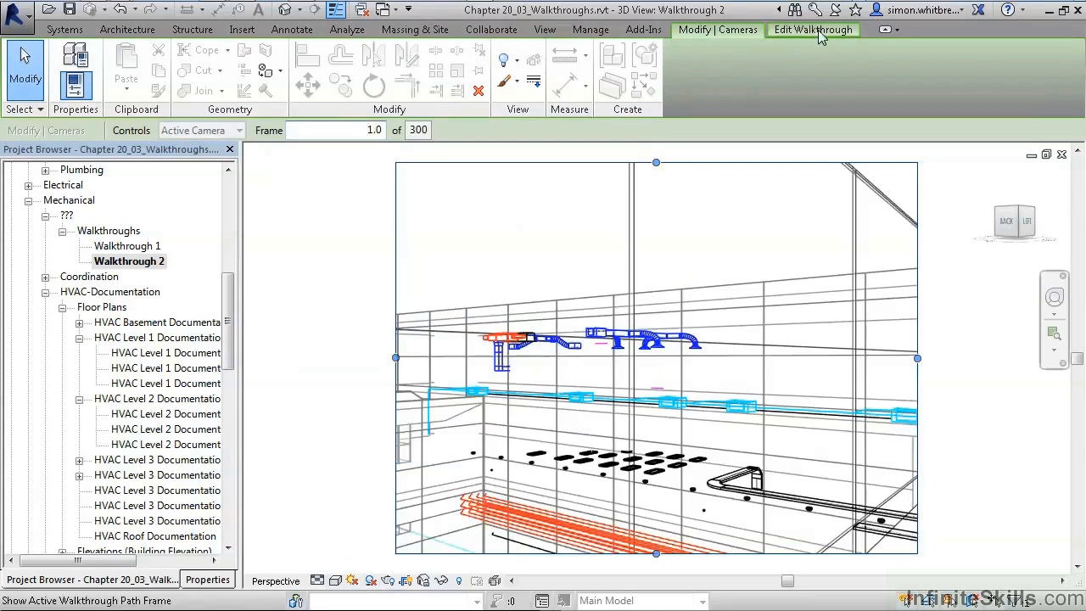
Step Walkthrough 2 through its frames and key frames to frame 198.9
left_click(811, 29)
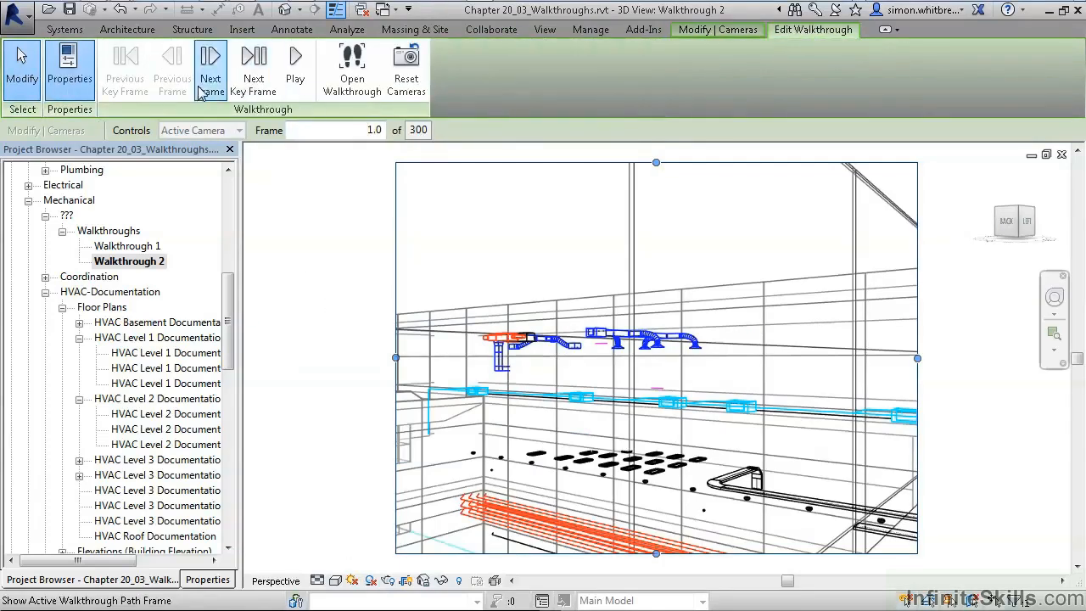
left_click(211, 64)
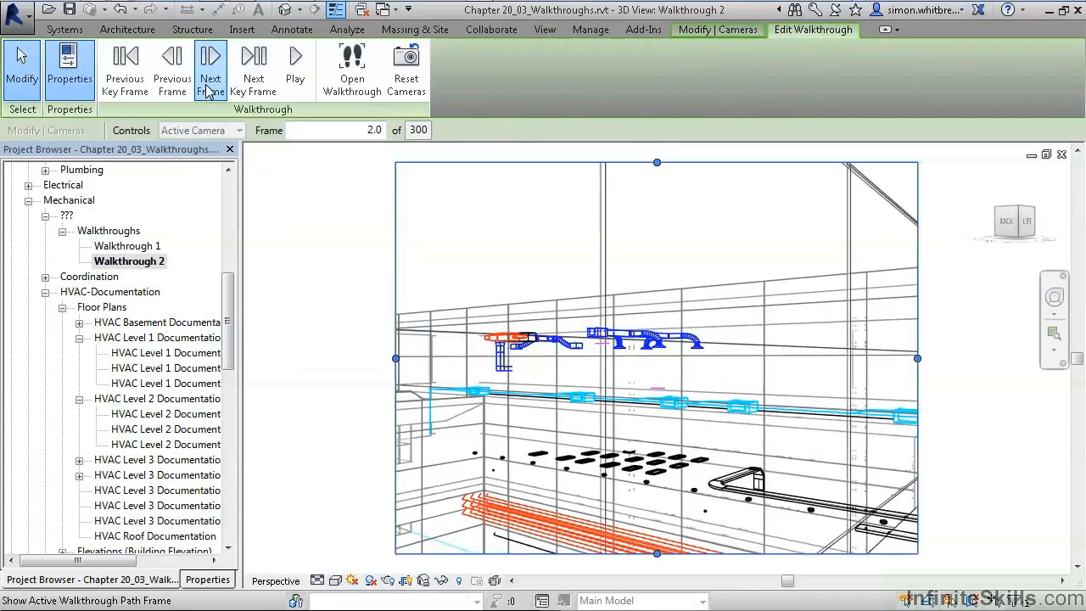
left_click(210, 64)
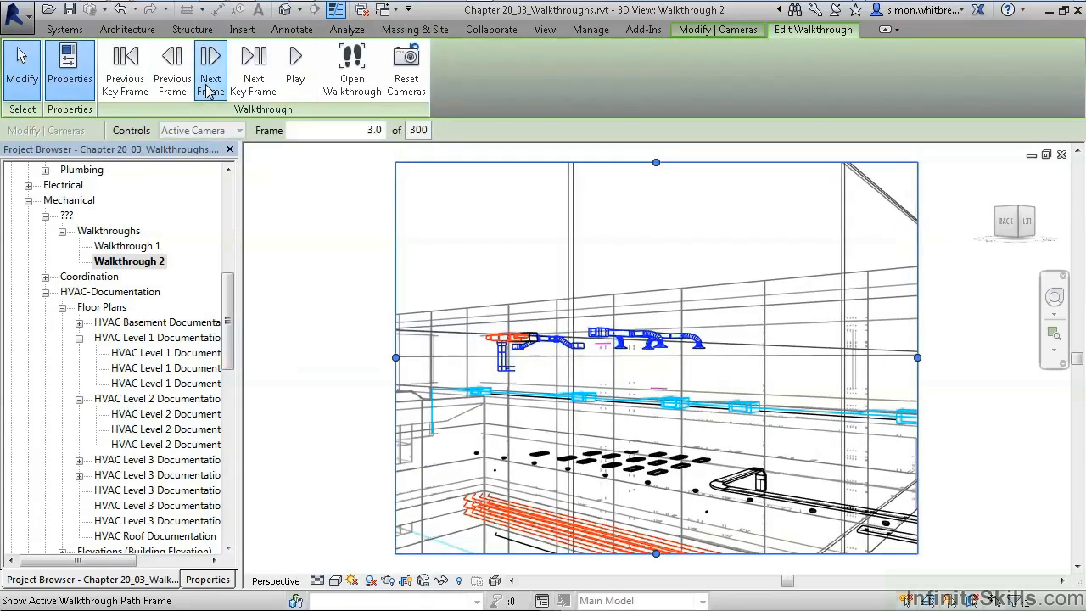
left_click(209, 63)
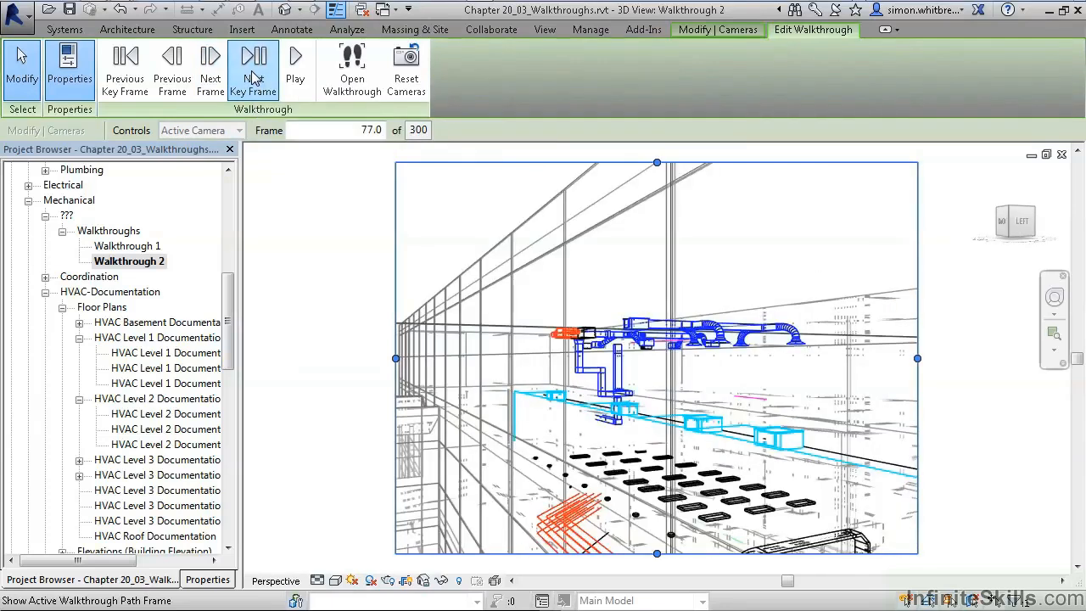
left_click(252, 64)
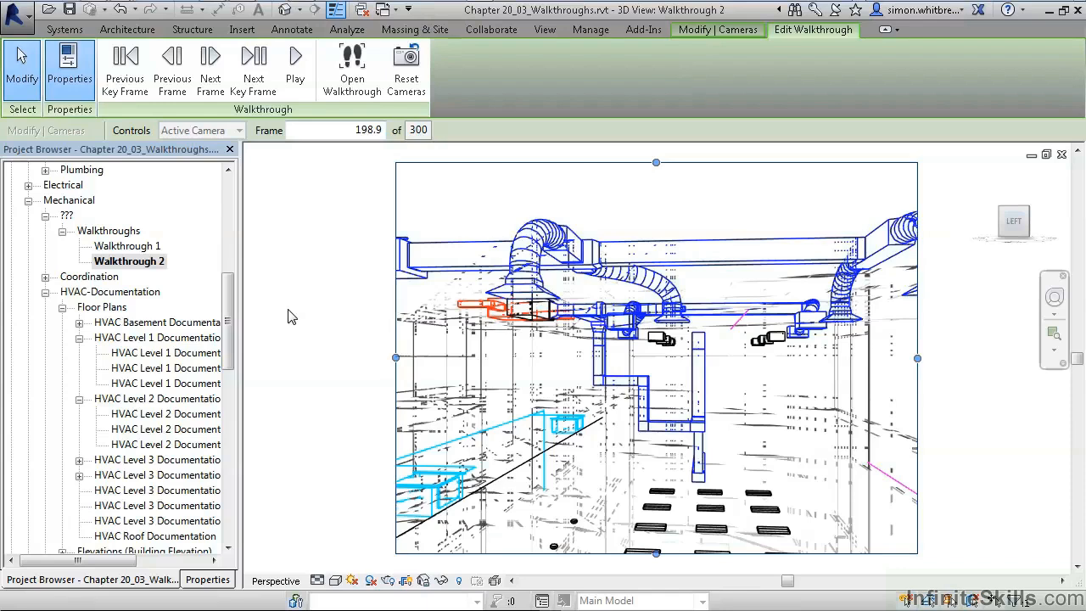
left_click(17, 17)
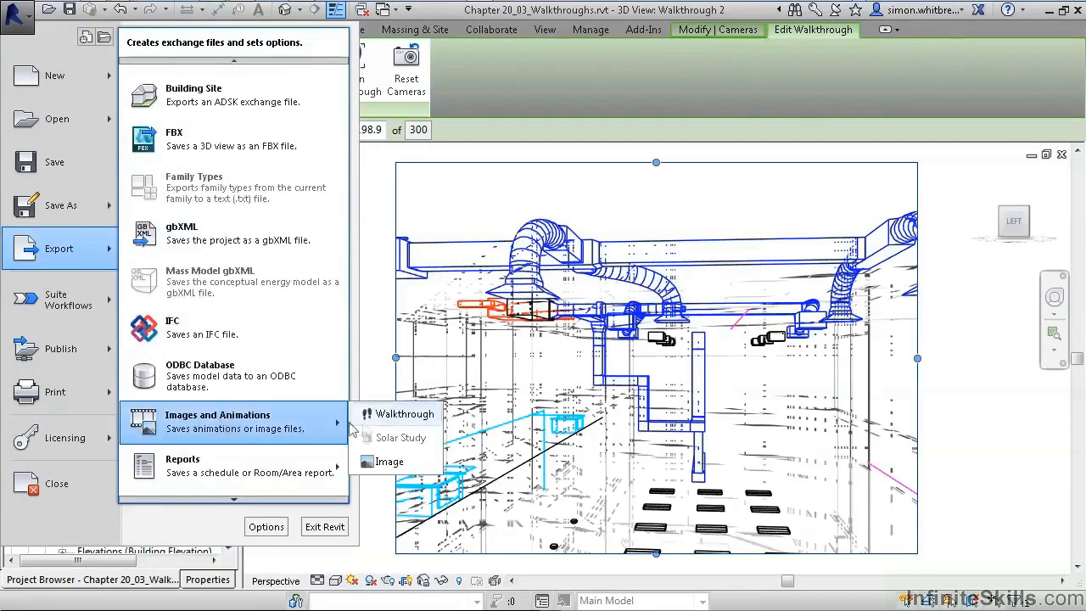
Export Walkthrough 2 with all 300 frames at 15 fps, shaded
left_click(403, 413)
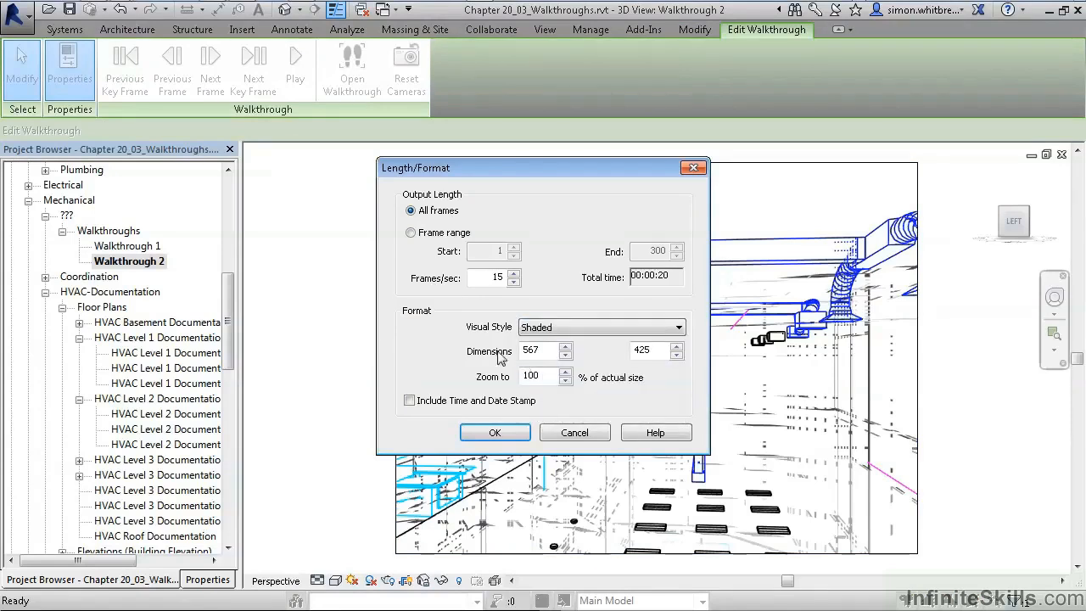
left_click(410, 399)
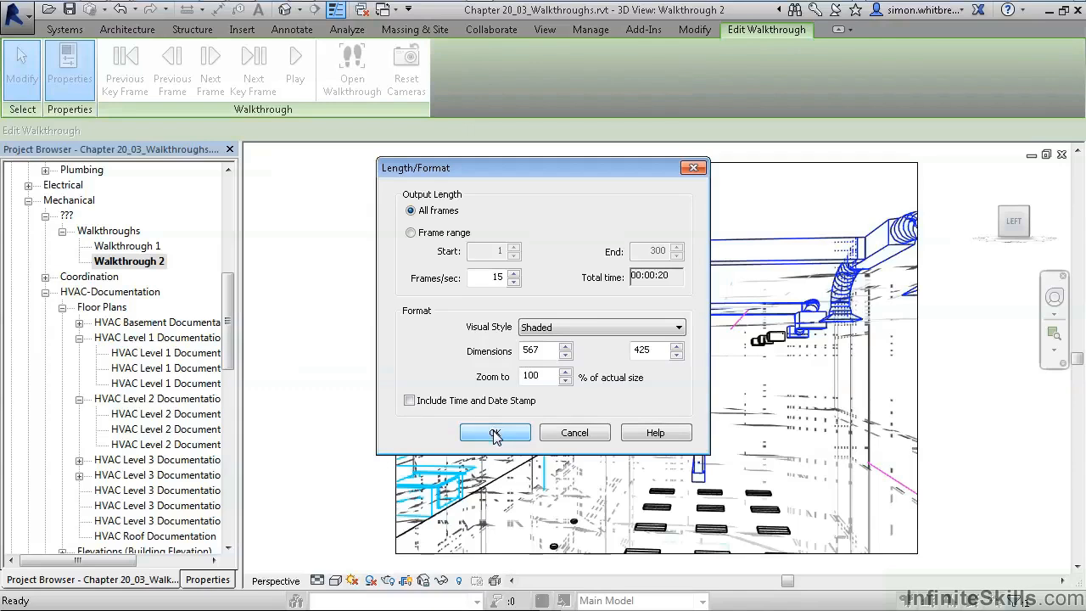
left_click(495, 432)
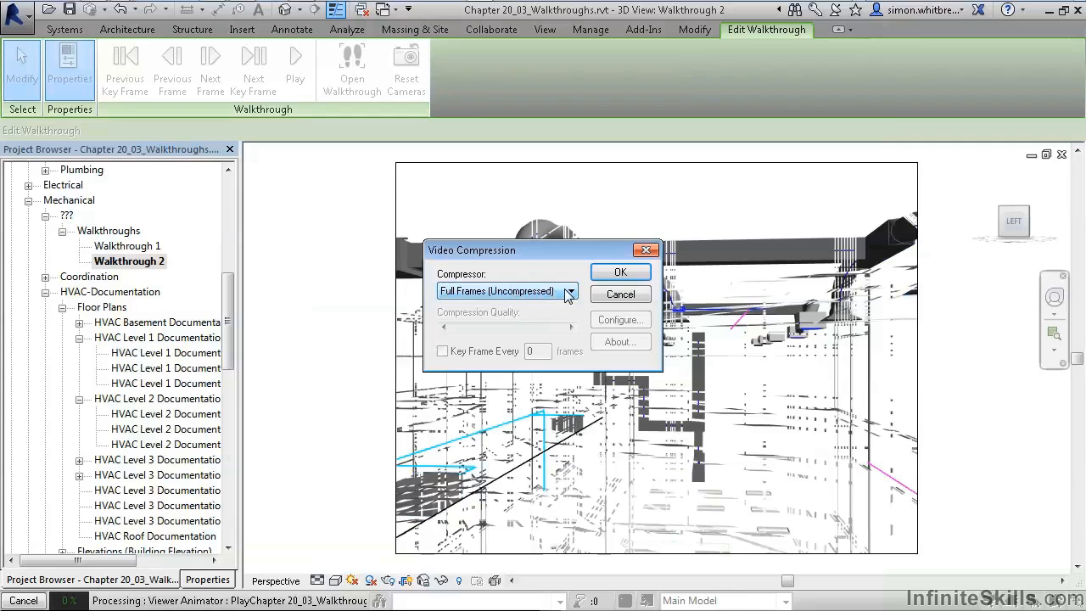
Keep Full Frames (Uncompressed) compression and start rendering the animation
left_click(569, 291)
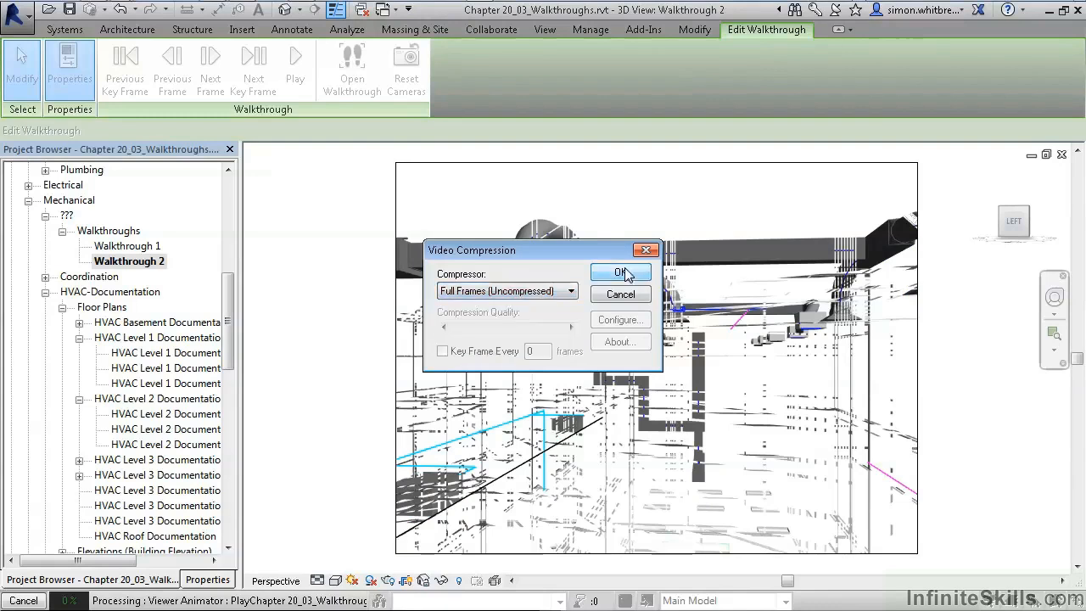
left_click(620, 271)
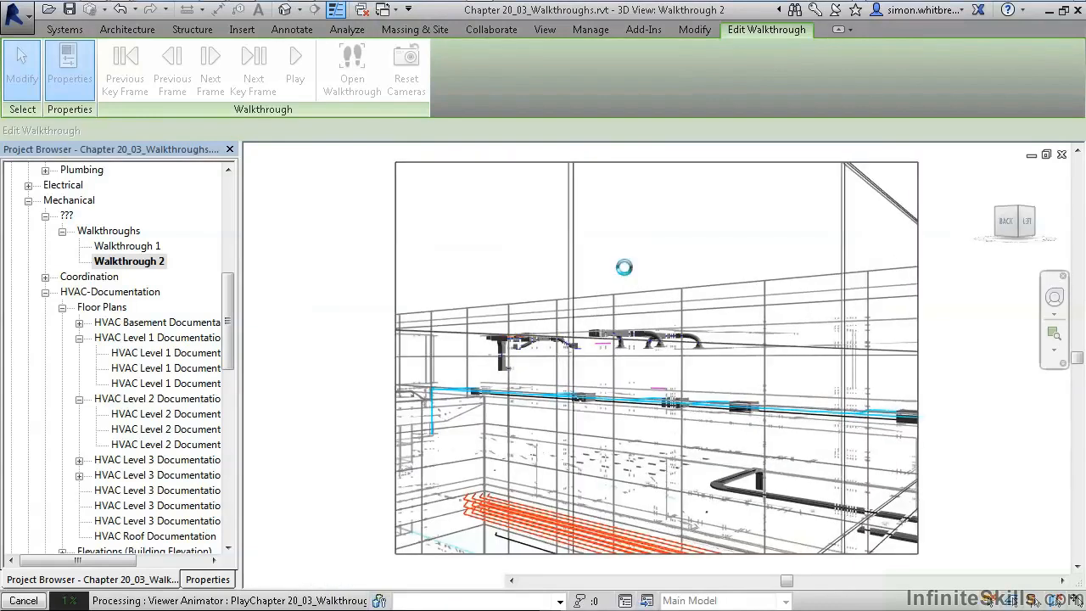